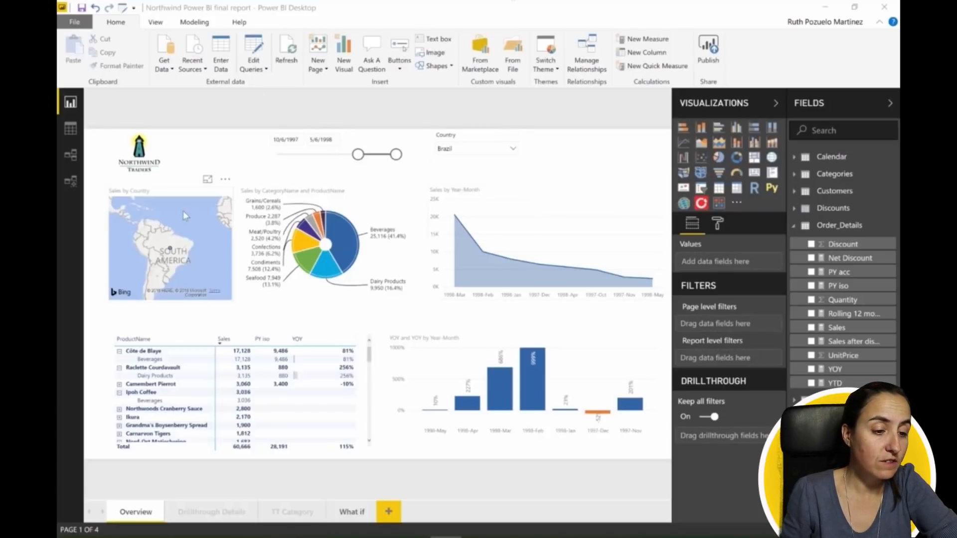
# - In Options > Preview features, enable all previews, including New filter experience, and confirm
pyautogui.click(74, 22)
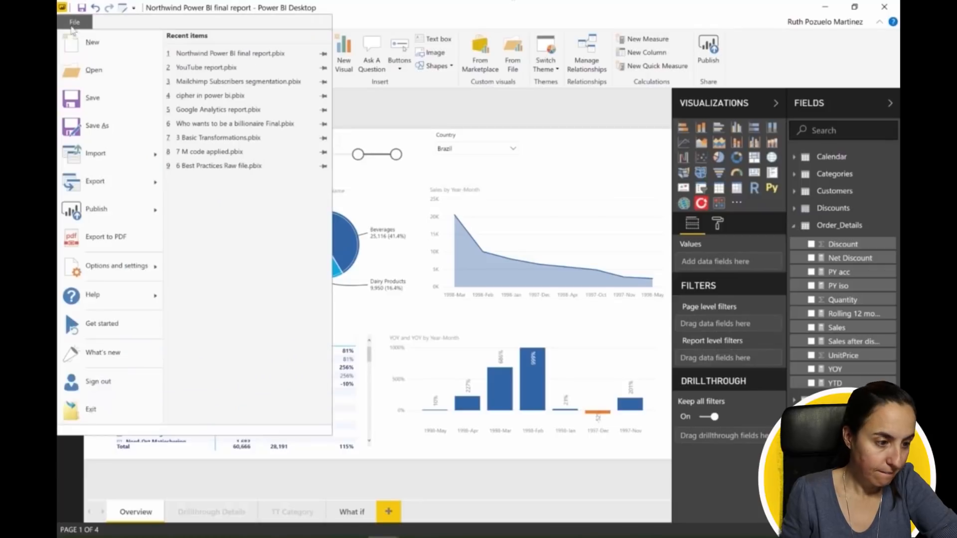
pyautogui.click(116, 266)
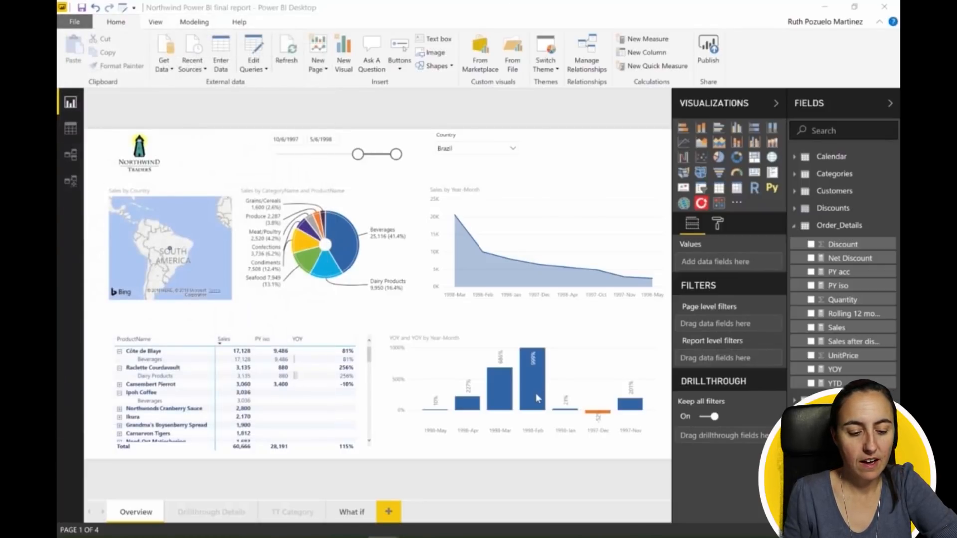
pyautogui.click(74, 22)
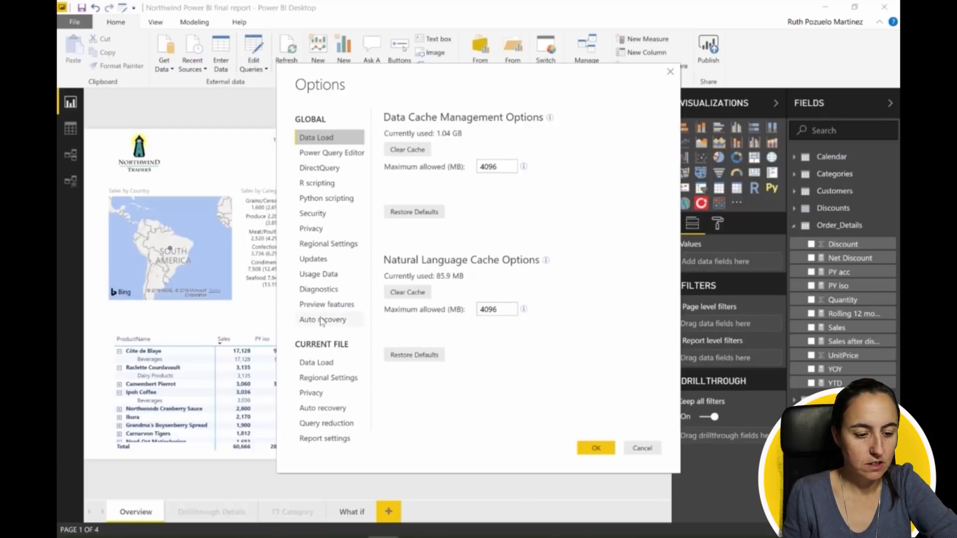
pyautogui.click(326, 304)
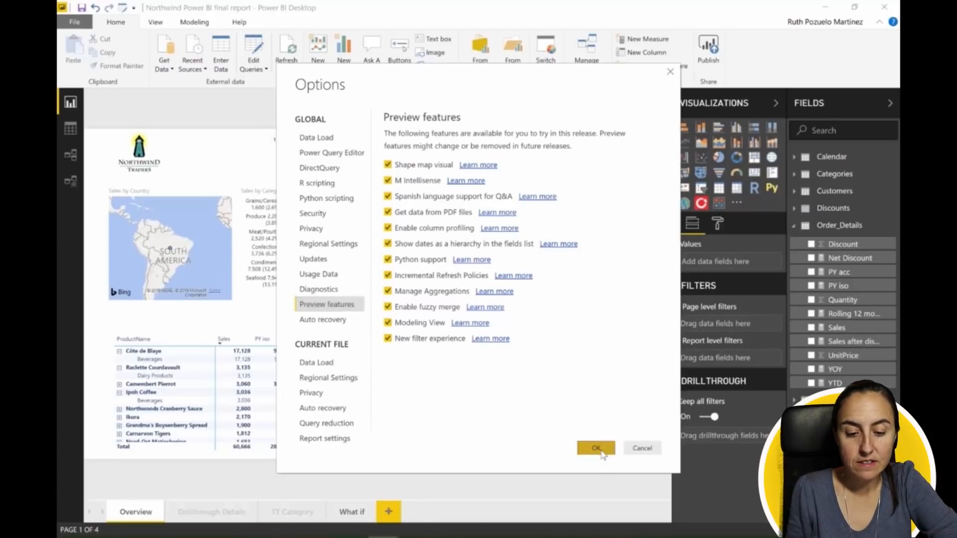
pyautogui.click(595, 448)
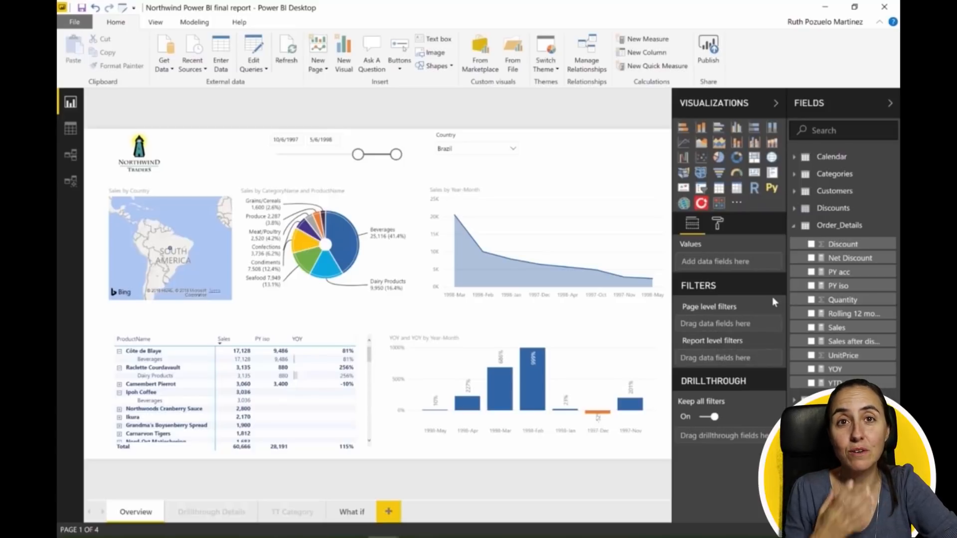
pyautogui.moveTo(726, 257)
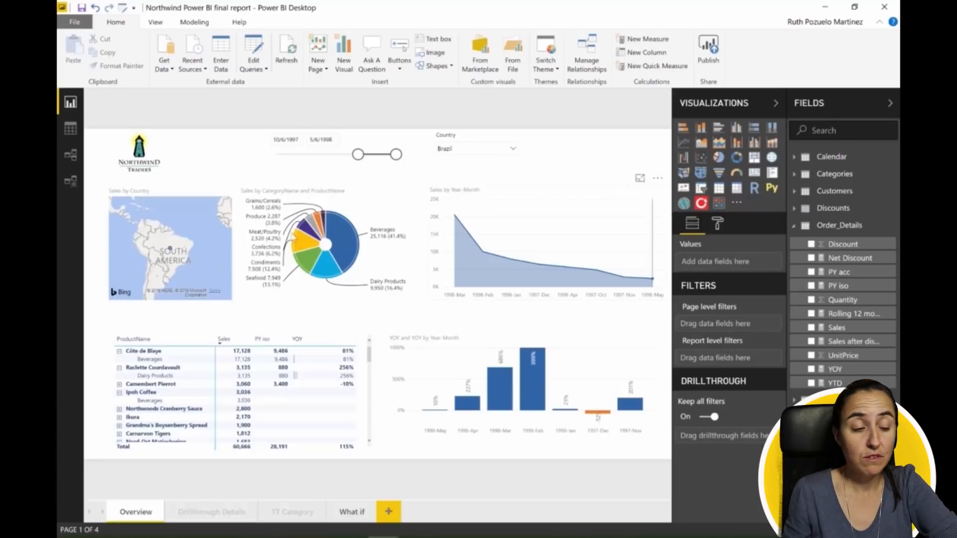
# - Enable 'updated filter pane, and show filters in the visual header' in Current File Report settings
pyautogui.click(74, 21)
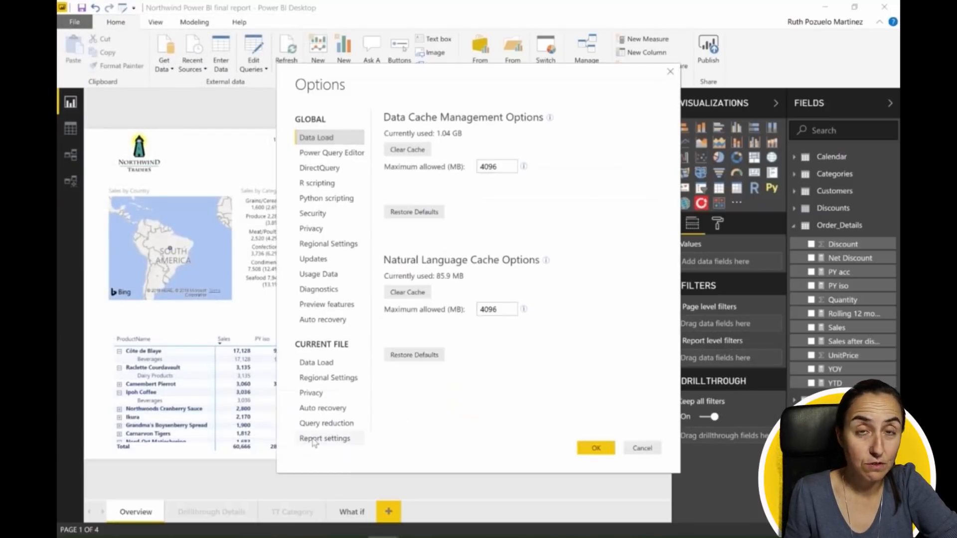
pyautogui.click(324, 438)
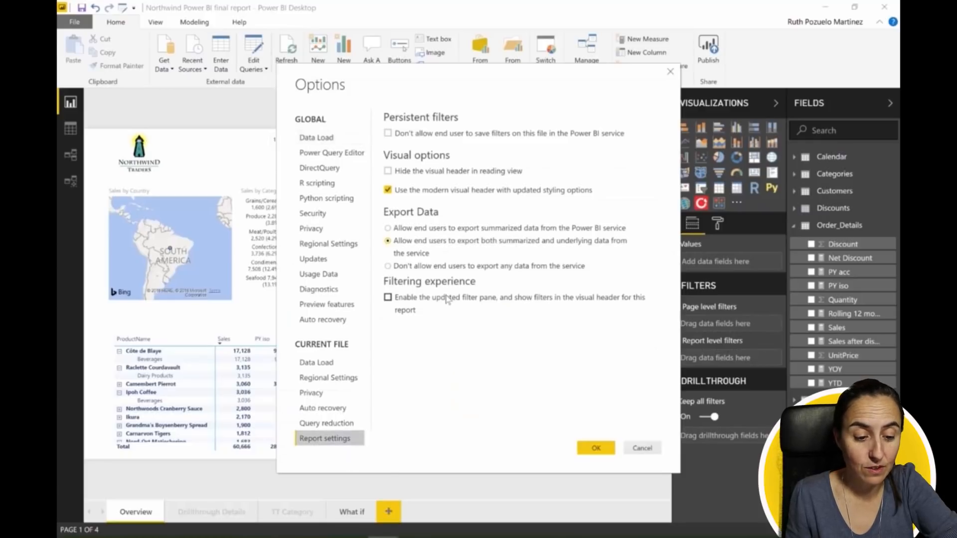
pyautogui.click(388, 297)
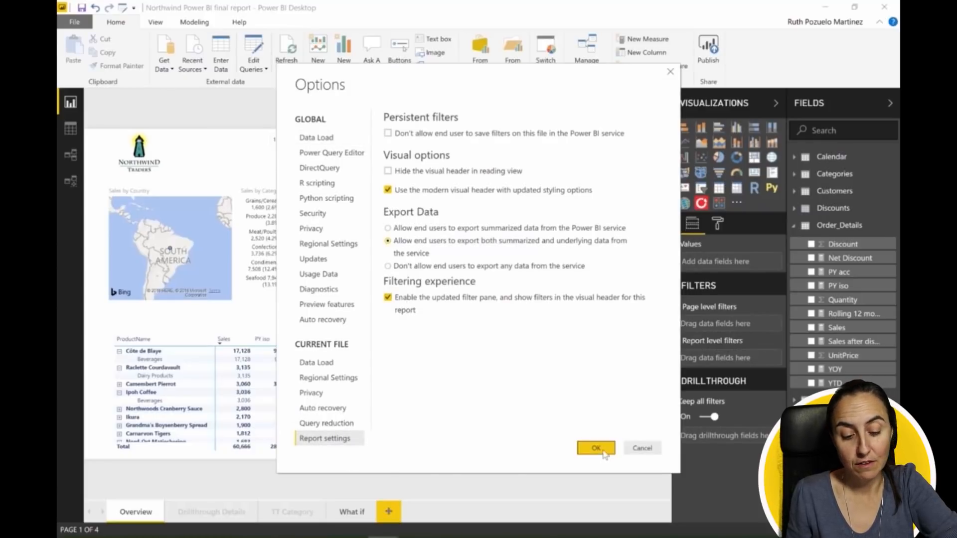
pyautogui.click(595, 448)
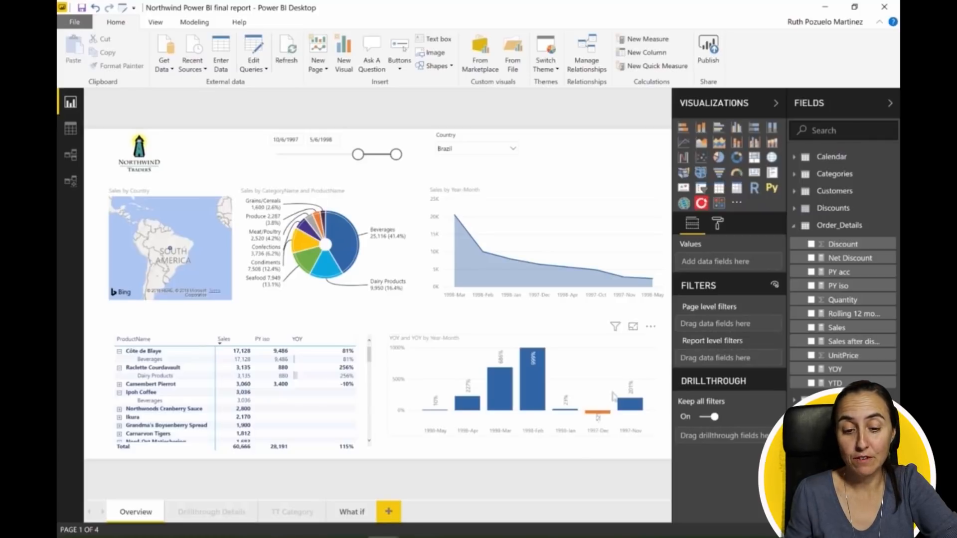
# - Expand the collapsed FILTERS strip beside the Overview page to show the empty Filters pane
pyautogui.click(661, 103)
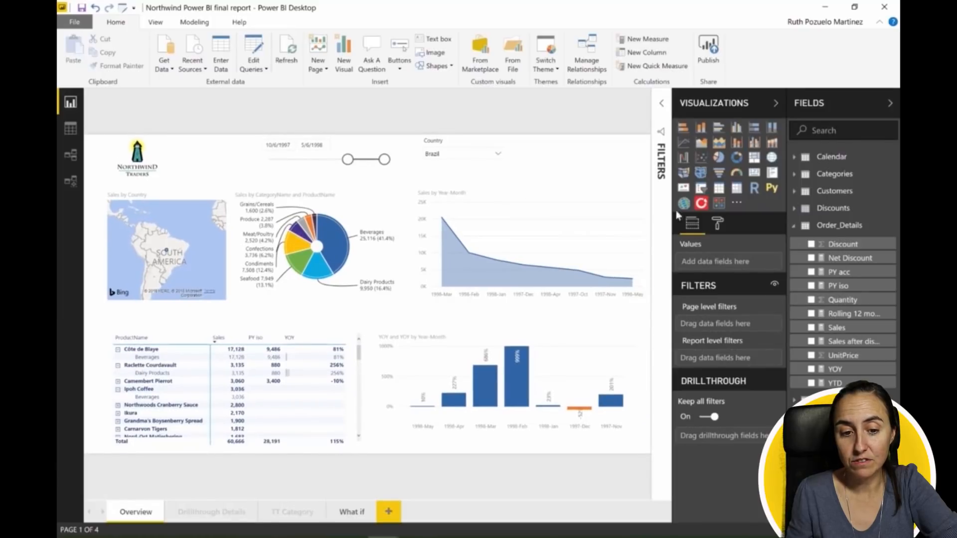
pyautogui.click(661, 103)
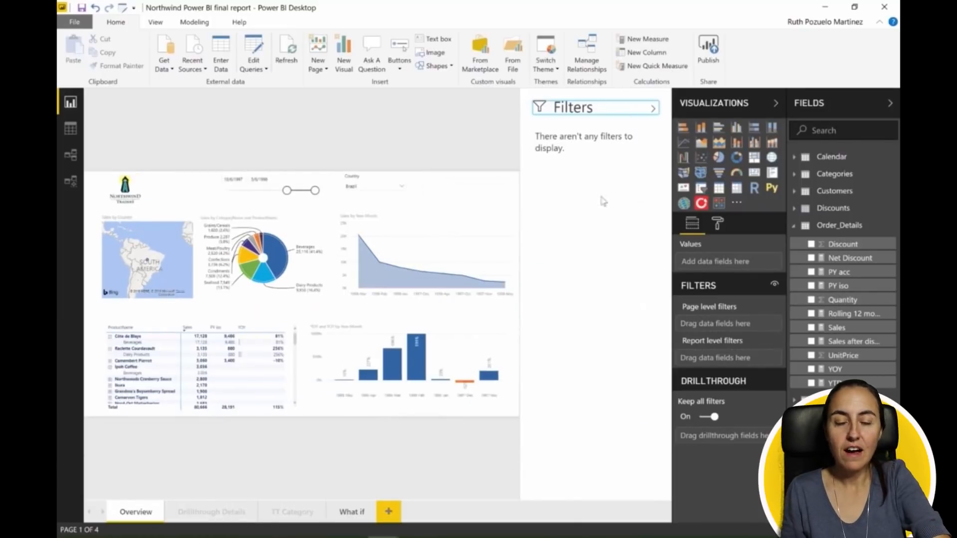
pyautogui.moveTo(549, 163)
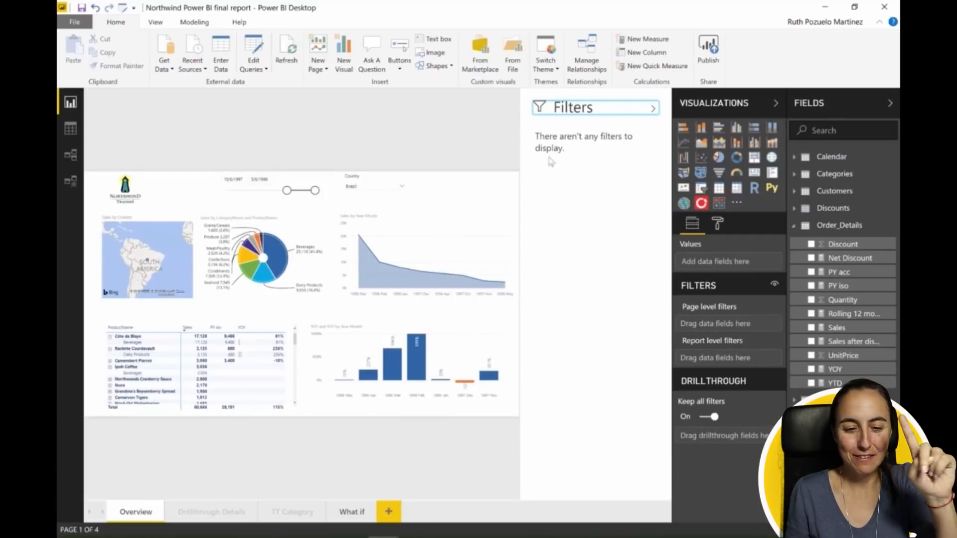
pyautogui.moveTo(723, 298)
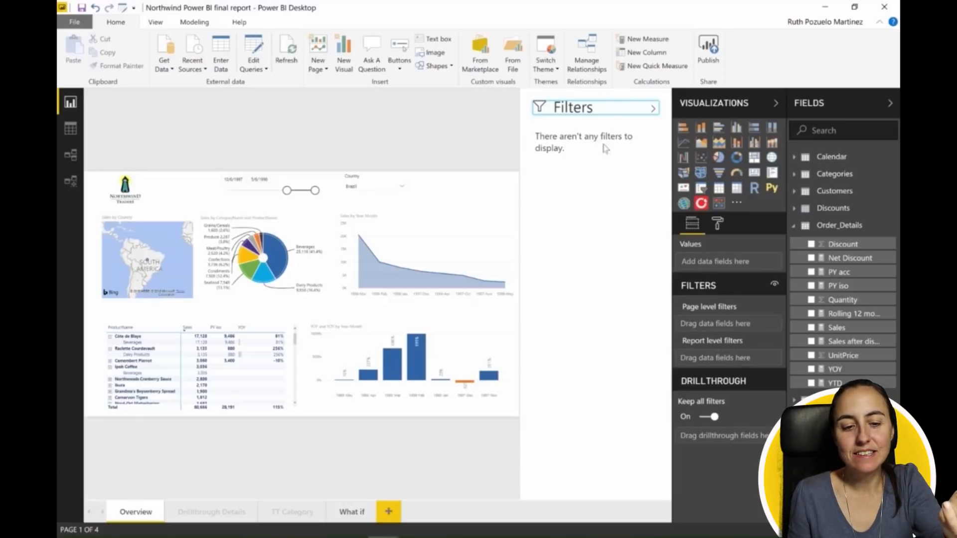
pyautogui.moveTo(555, 128)
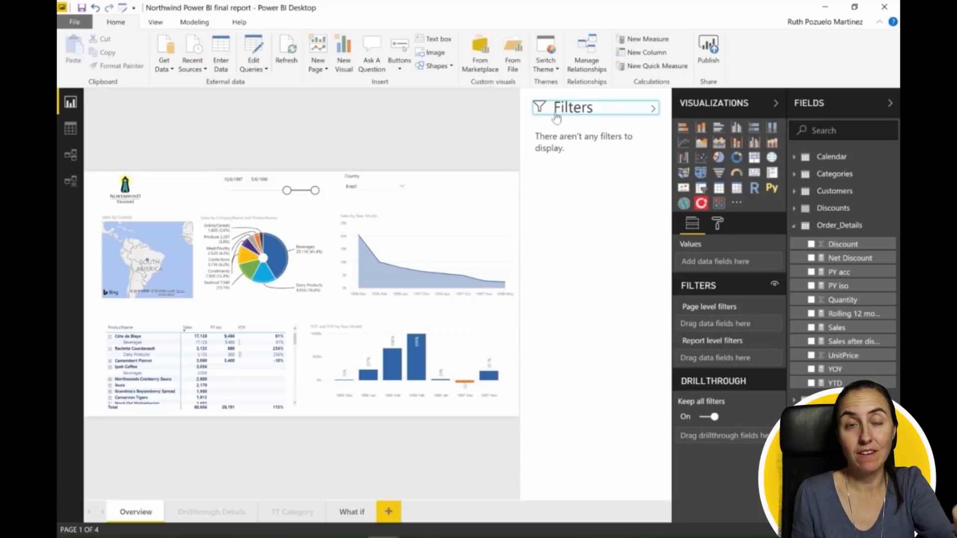
pyautogui.moveTo(853, 322)
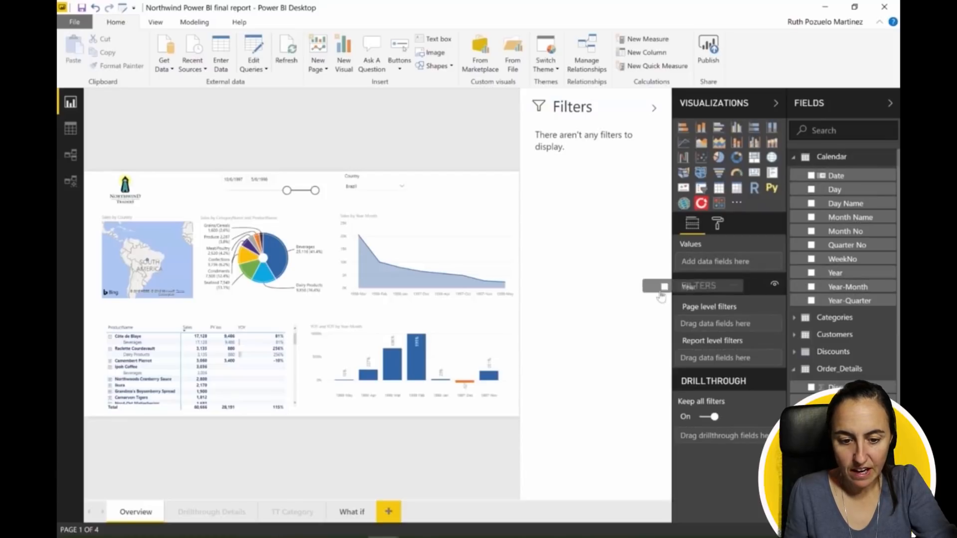
# - Add Calendar Year as a page-level filter set to 1998, and collapse the Visualizations pane
pyautogui.click(427, 256)
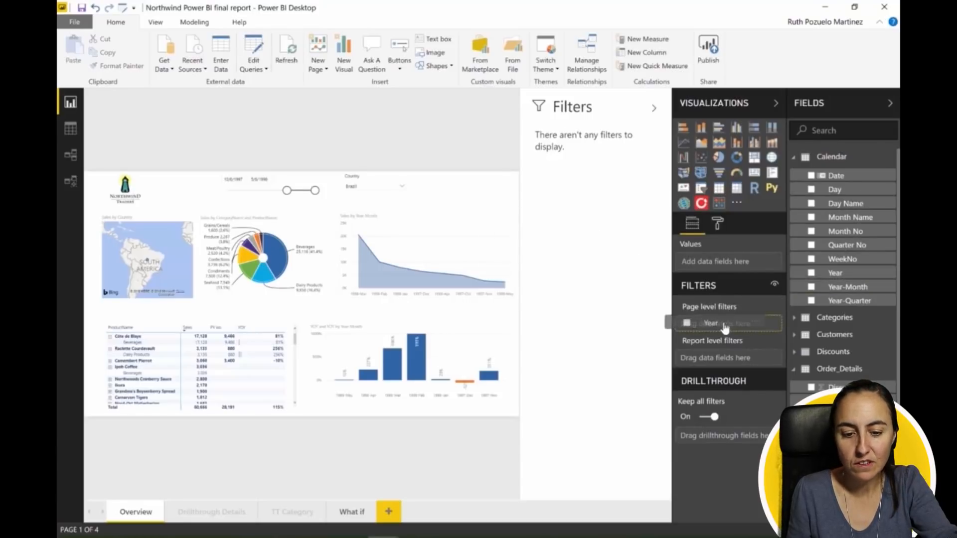
pyautogui.click(720, 323)
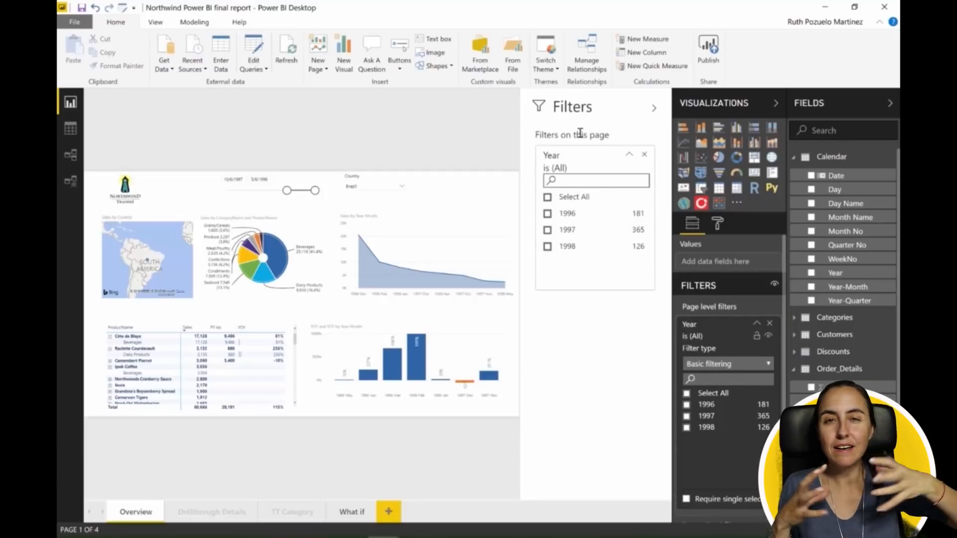
pyautogui.moveTo(571, 134)
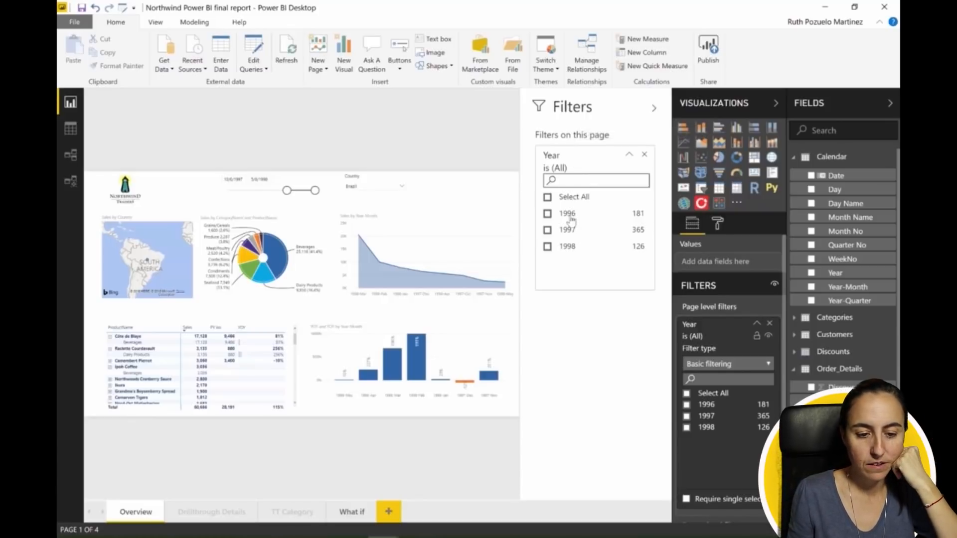
pyautogui.click(547, 215)
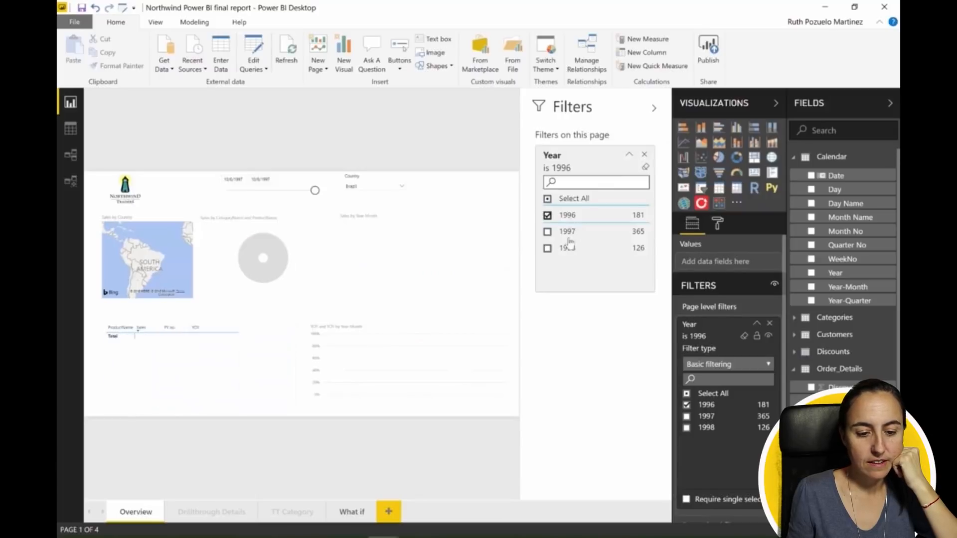
pyautogui.click(547, 248)
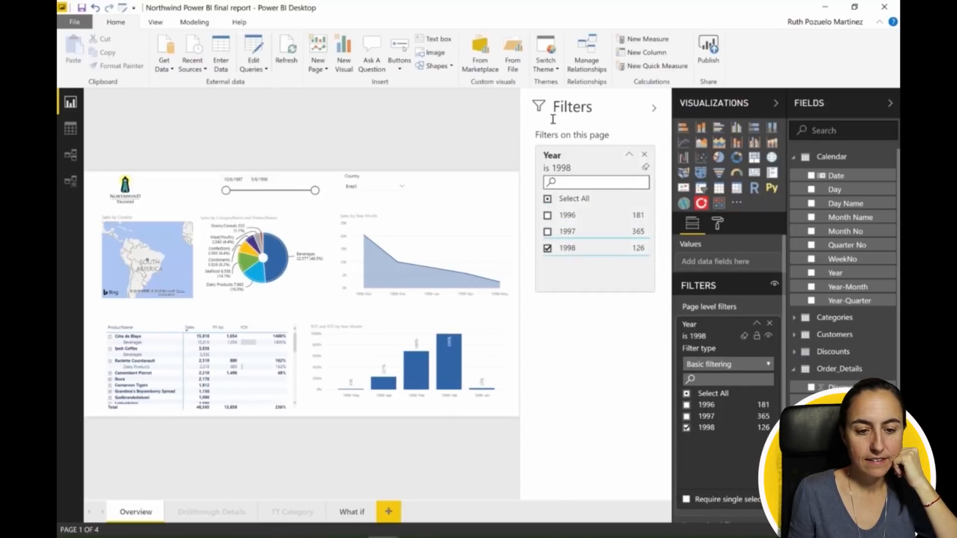
pyautogui.moveTo(576, 244)
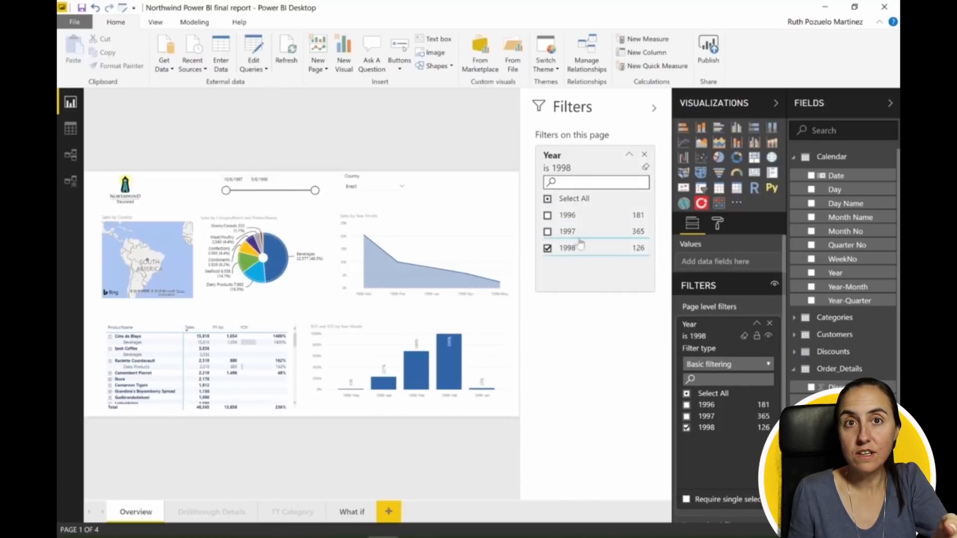
pyautogui.click(889, 103)
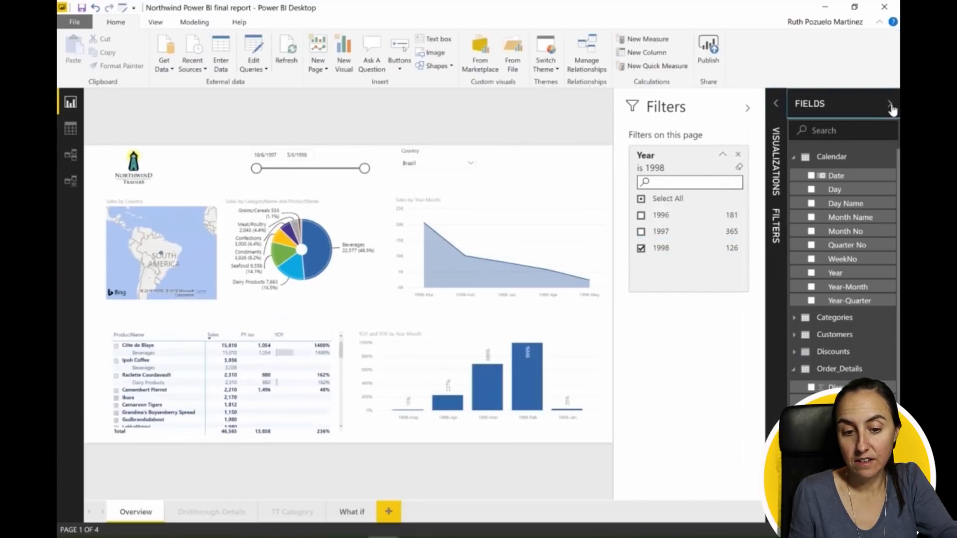
# - Hide the Fields pane and collapse the Year filter card to its 'is 1998' summary
pyautogui.click(891, 104)
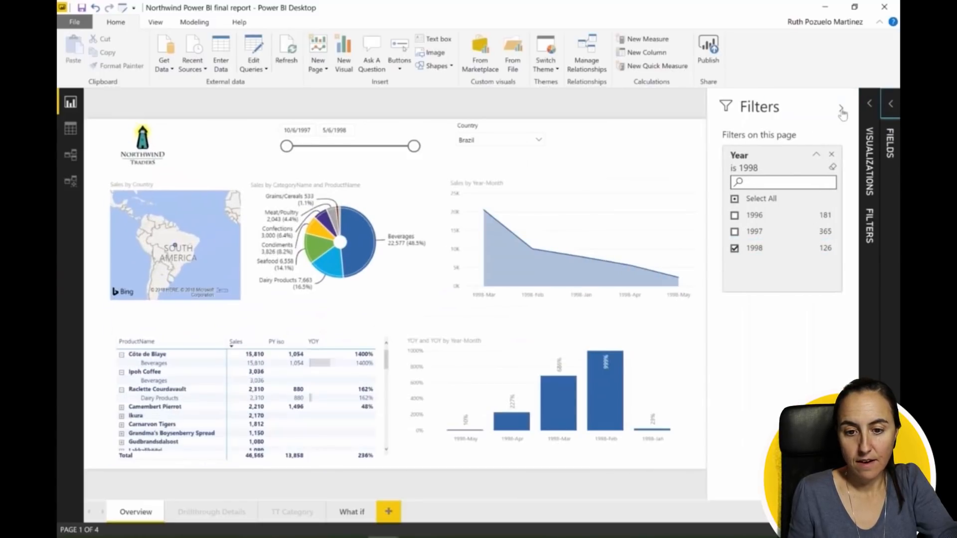
pyautogui.click(843, 114)
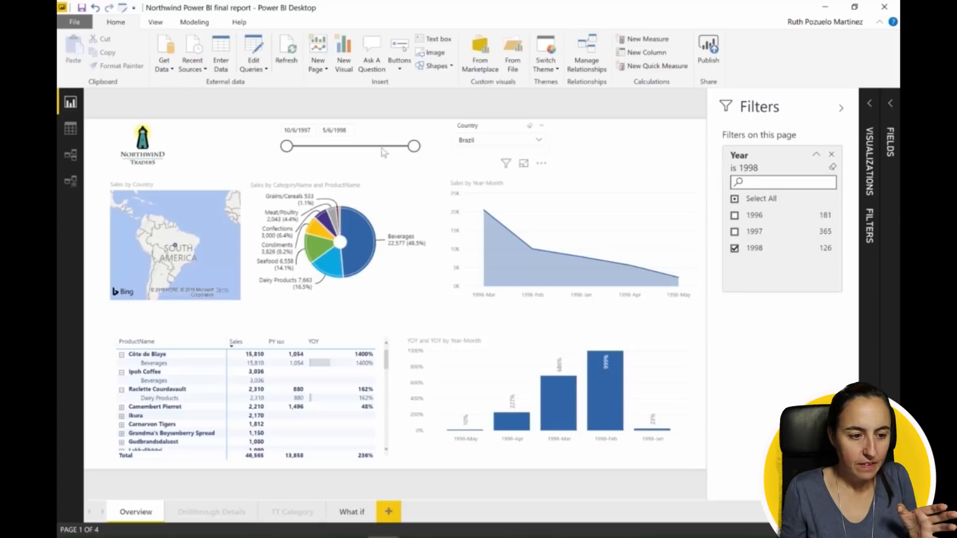
pyautogui.click(841, 108)
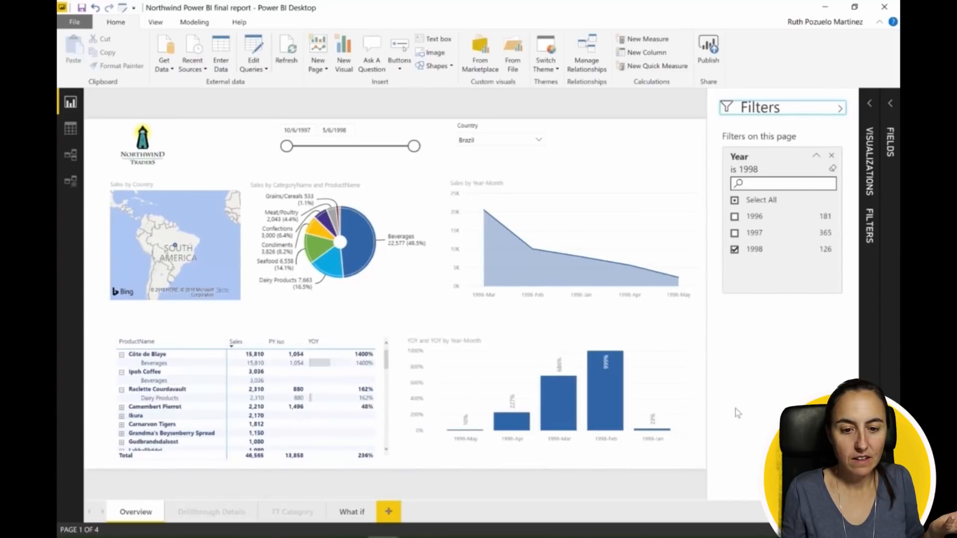
pyautogui.moveTo(305, 101)
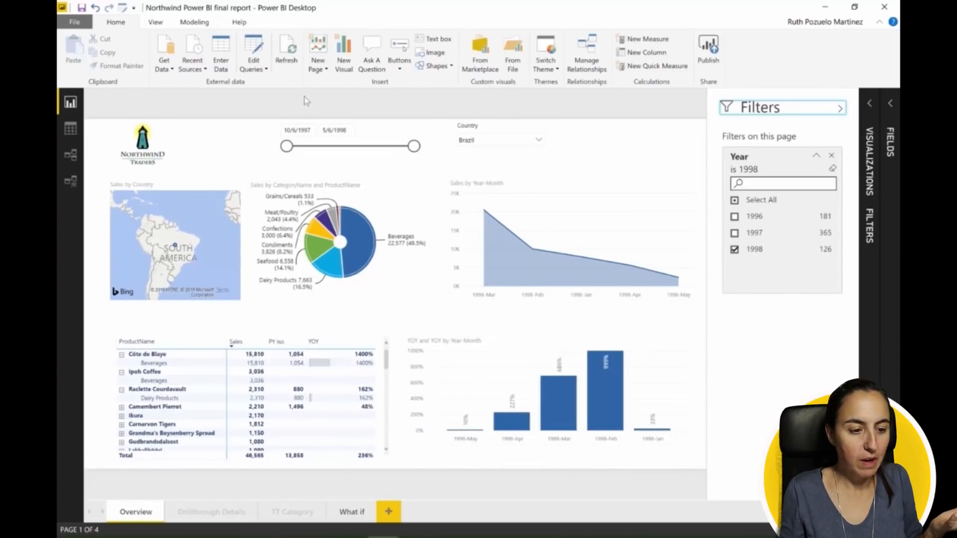
pyautogui.moveTo(813, 152)
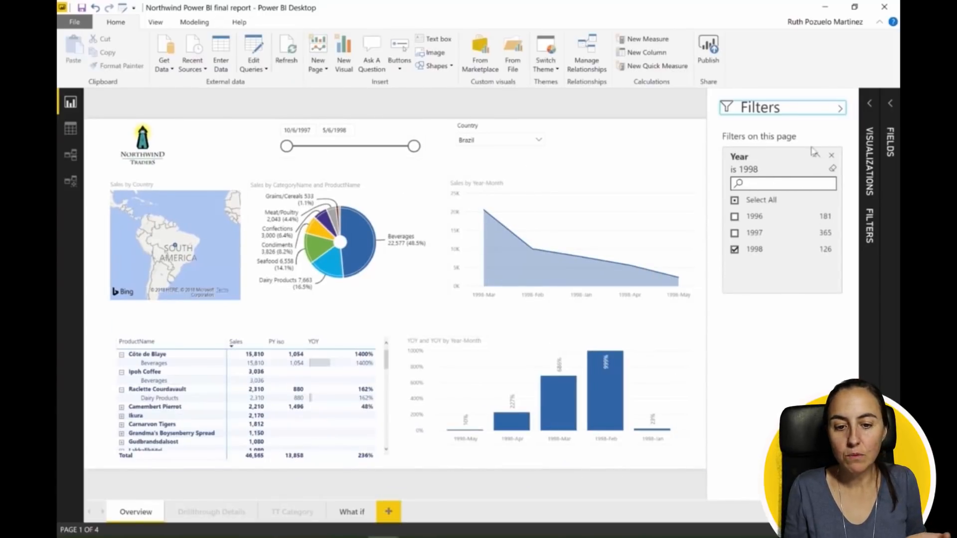
pyautogui.click(816, 154)
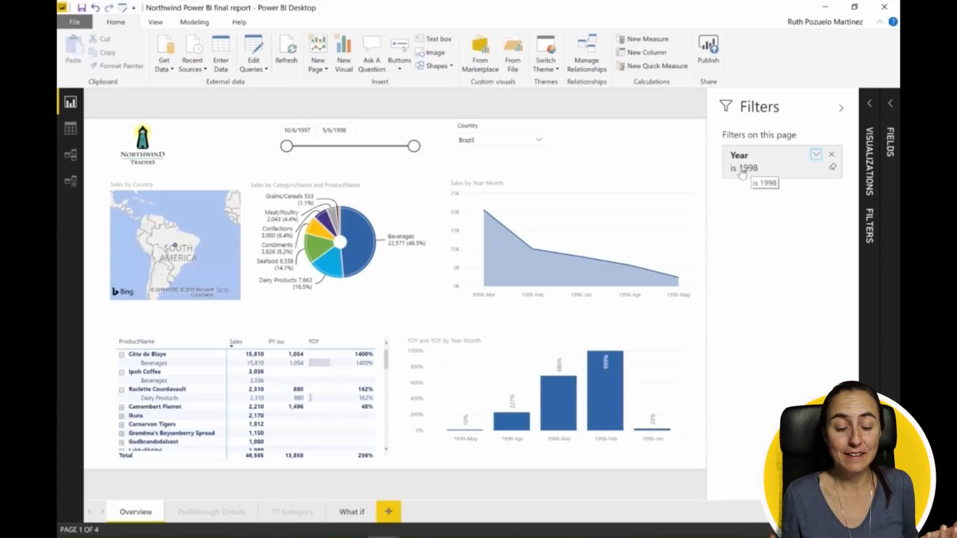
pyautogui.moveTo(816, 348)
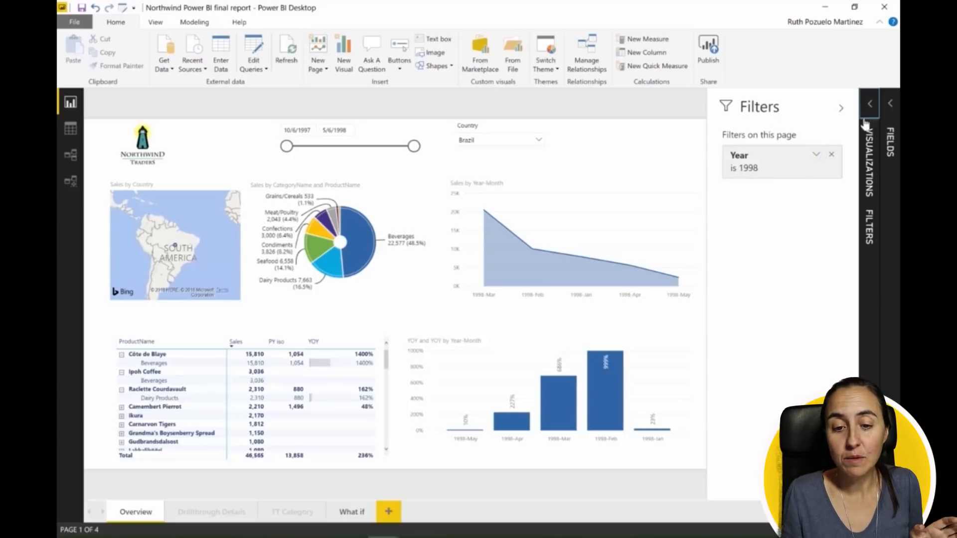
# - In page Format settings, try a blue Filter pane background, then revert colours to default
pyautogui.click(869, 103)
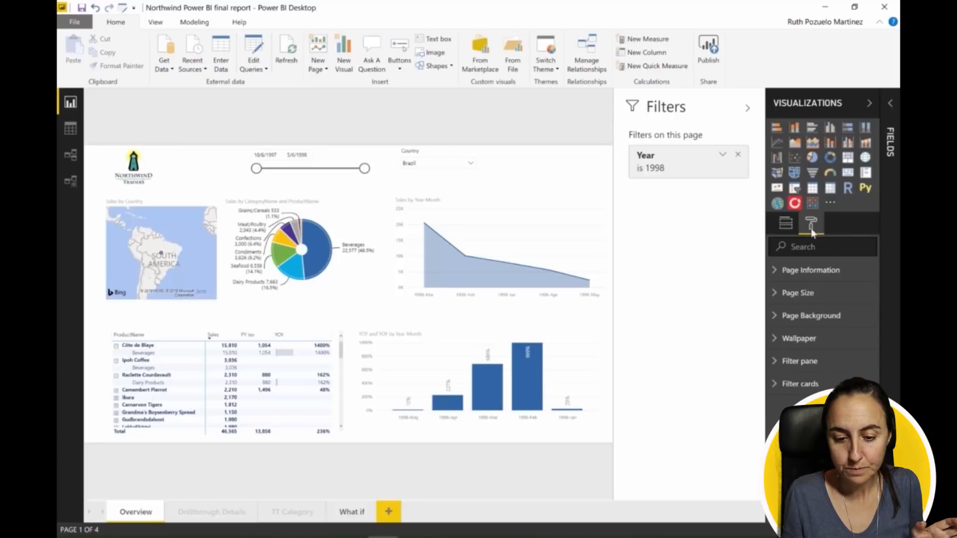
pyautogui.click(798, 361)
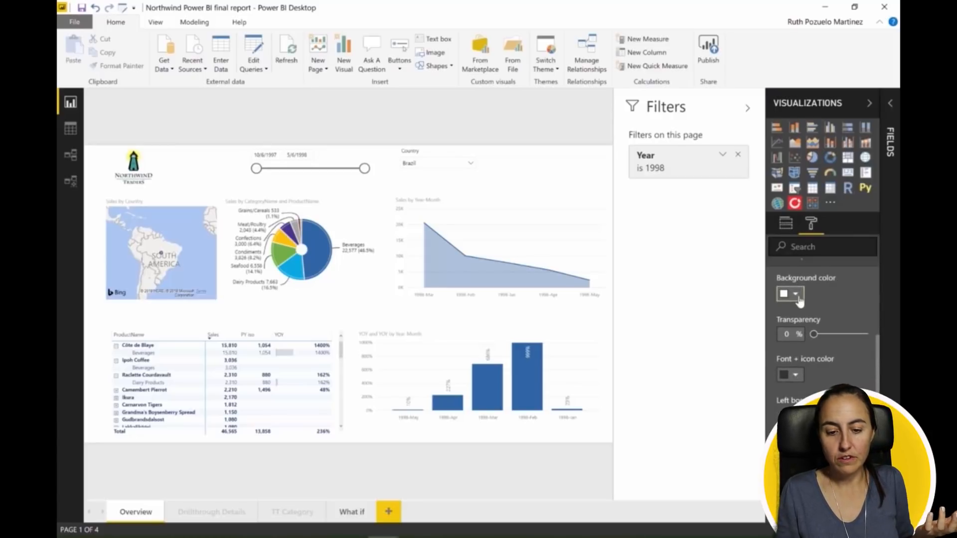
pyautogui.click(785, 293)
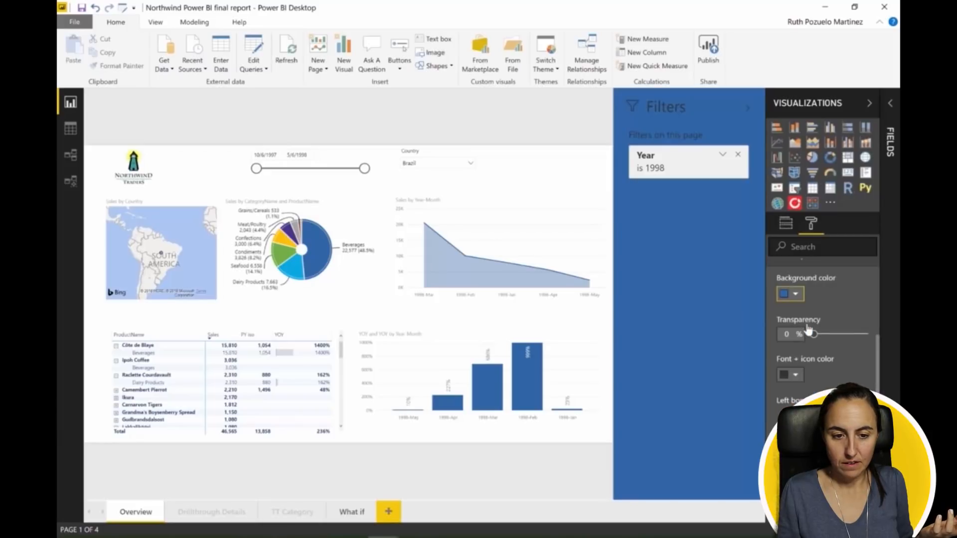
pyautogui.click(795, 294)
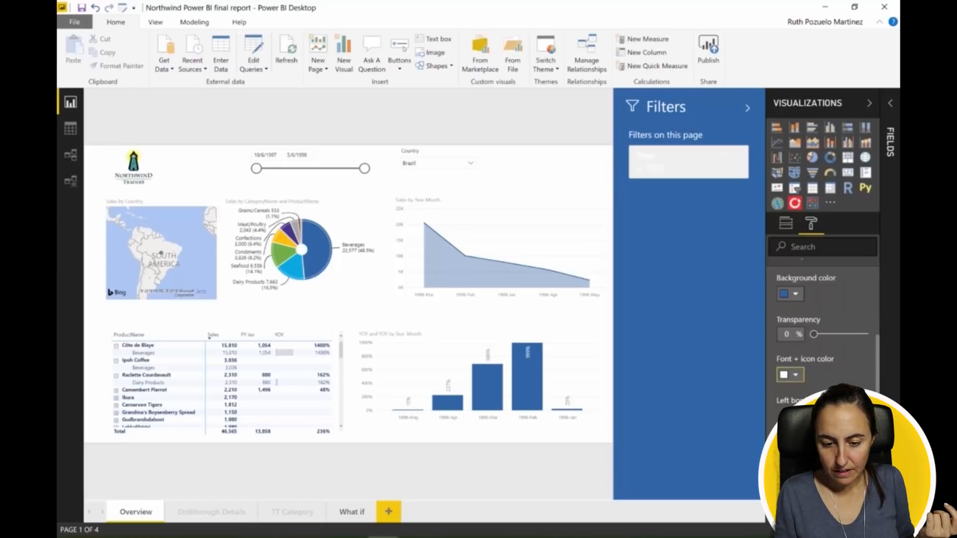
pyautogui.click(796, 294)
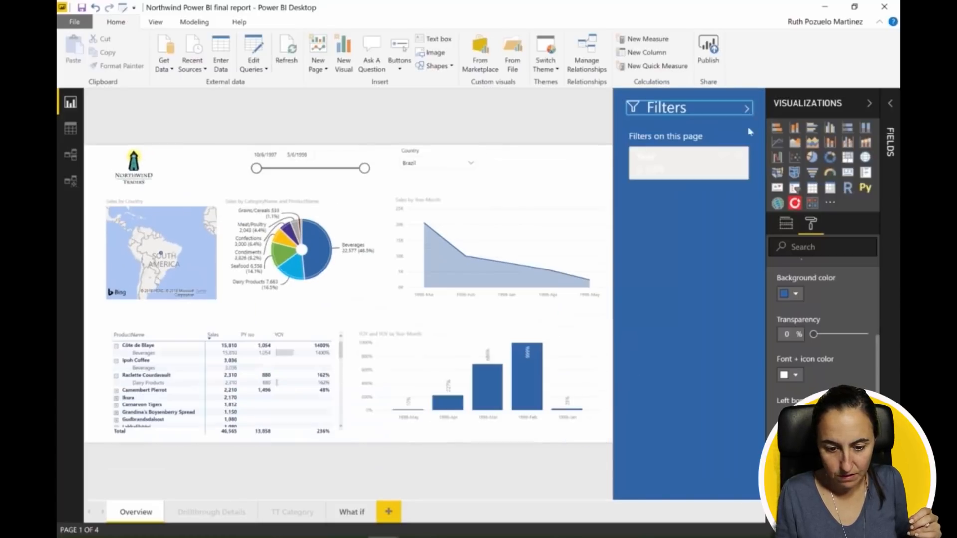
pyautogui.click(796, 294)
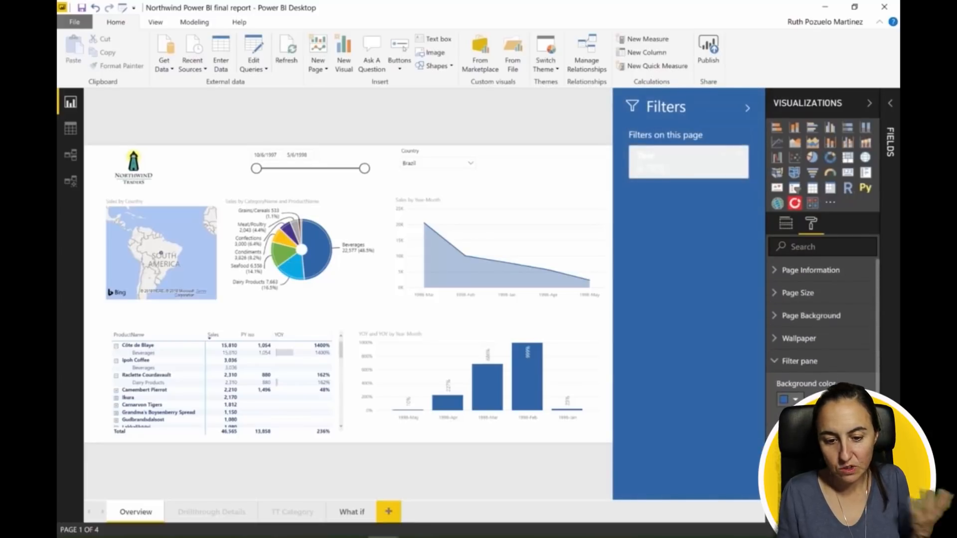
pyautogui.moveTo(805, 383)
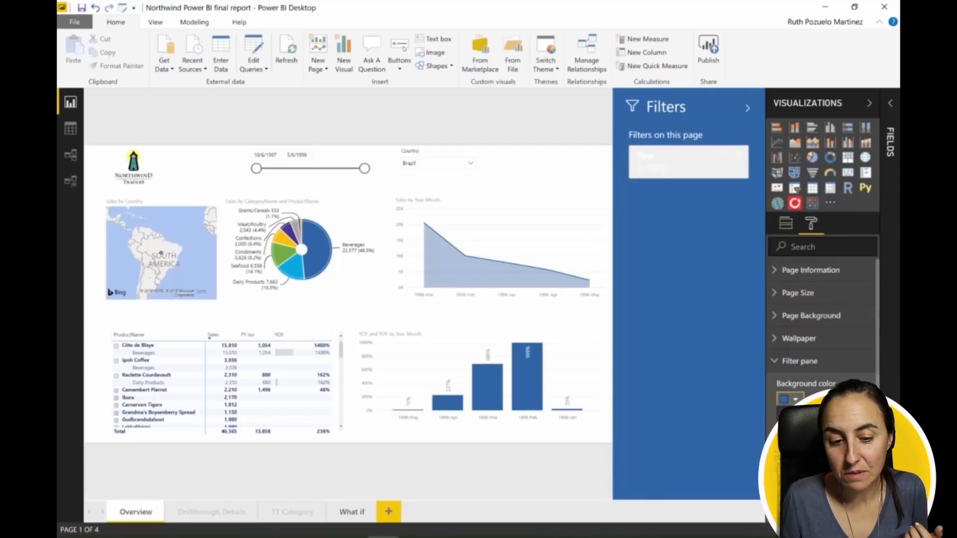
pyautogui.click(795, 400)
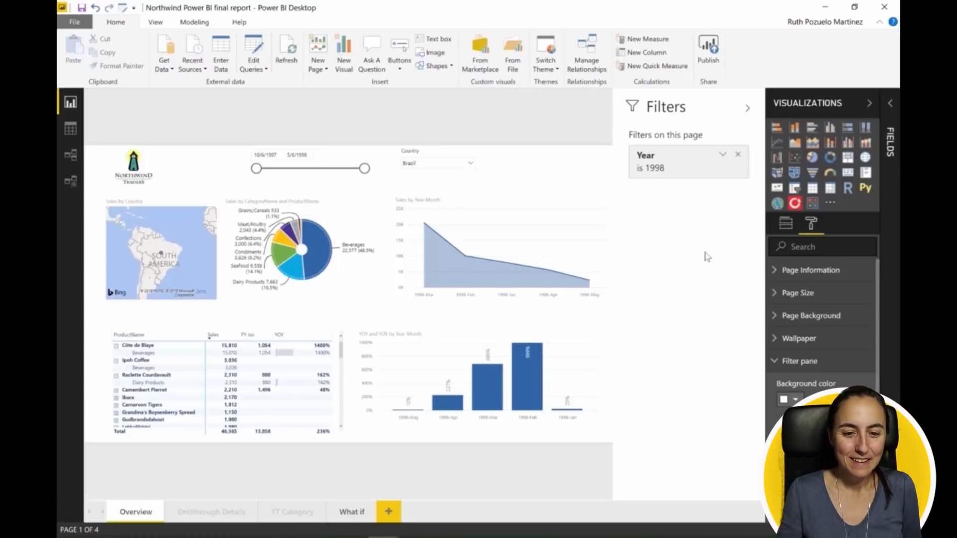
pyautogui.click(747, 107)
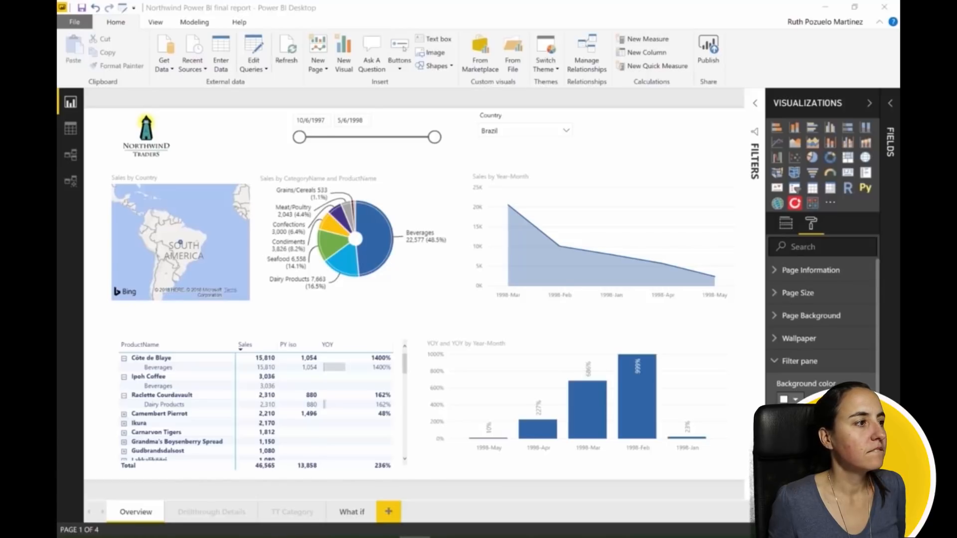
pyautogui.moveTo(728, 363)
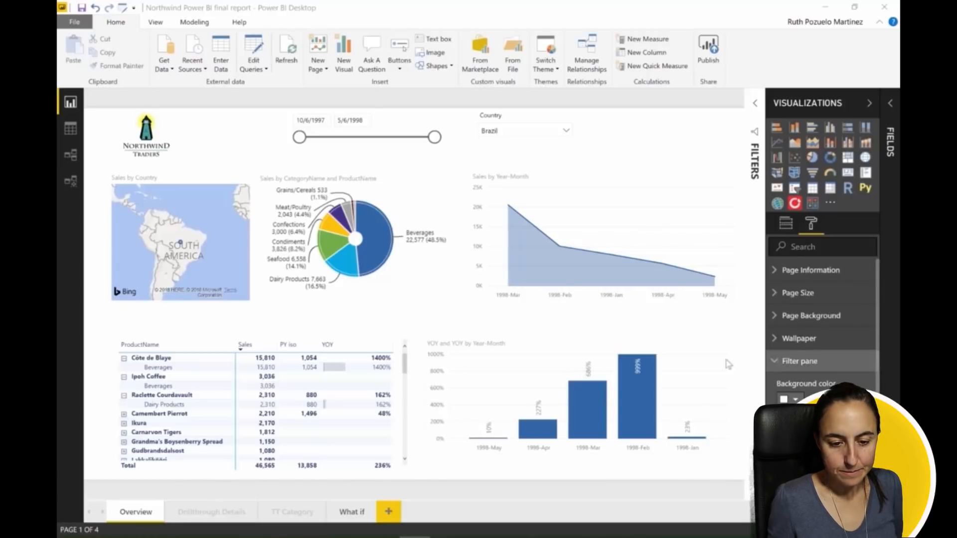
pyautogui.click(685, 331)
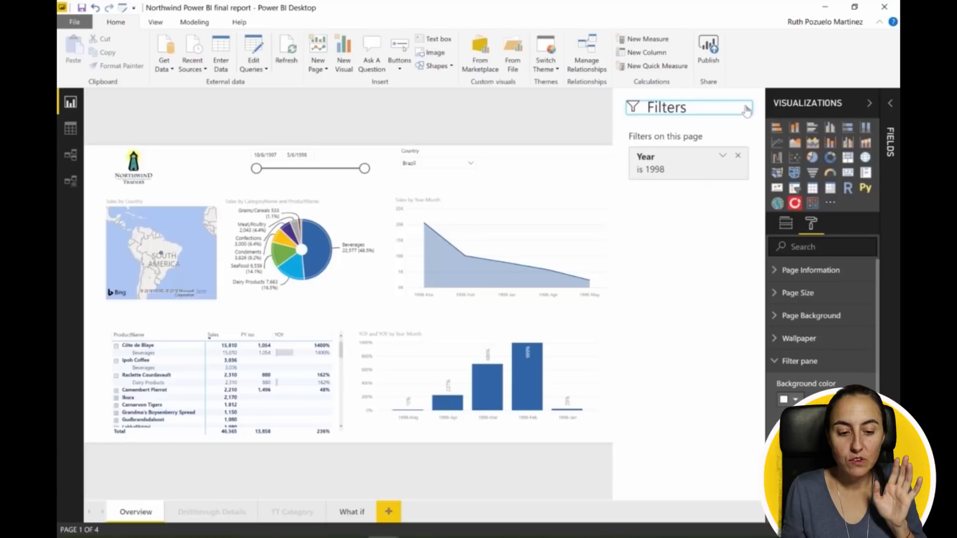
# - Collapse the Filters pane, then hover visuals' filter icons to see the filters affecting them
pyautogui.click(747, 108)
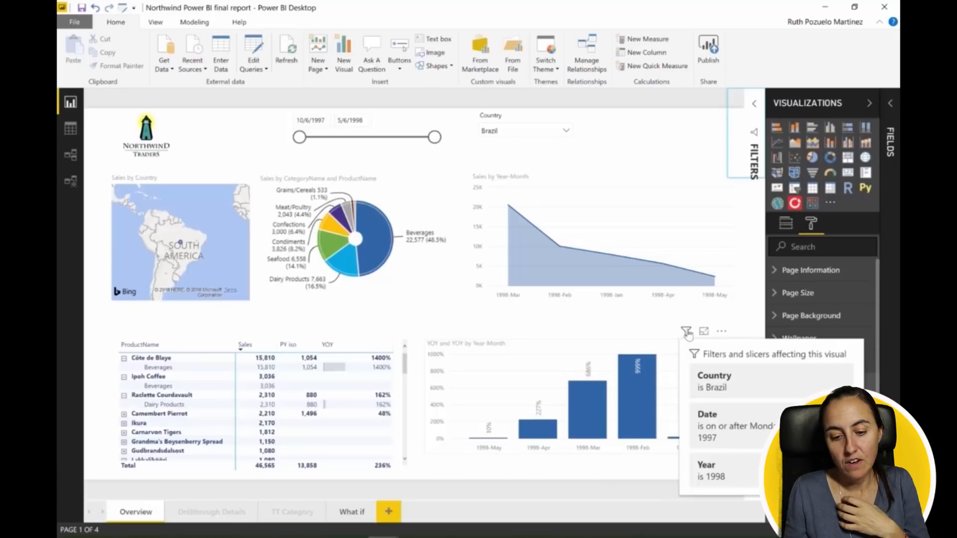
pyautogui.moveTo(687, 336)
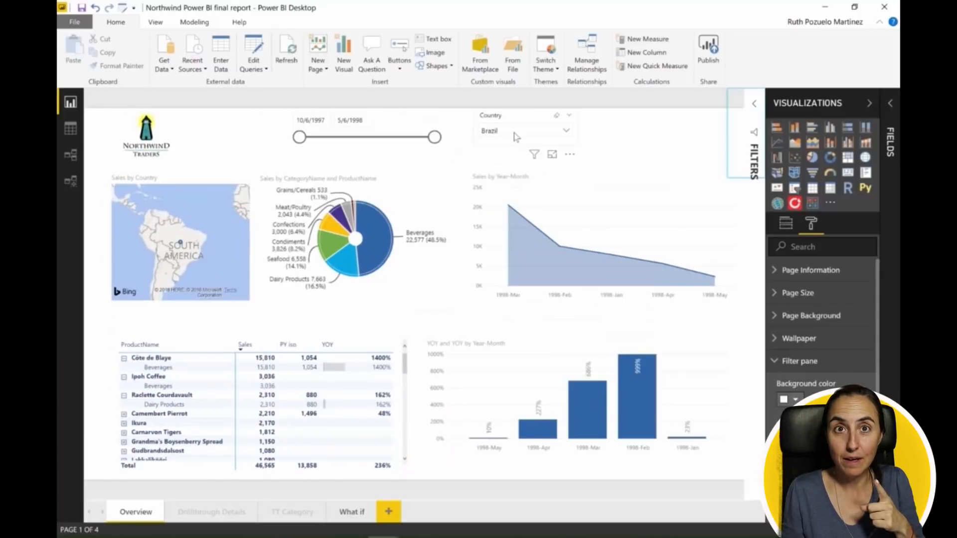
pyautogui.moveTo(702, 375)
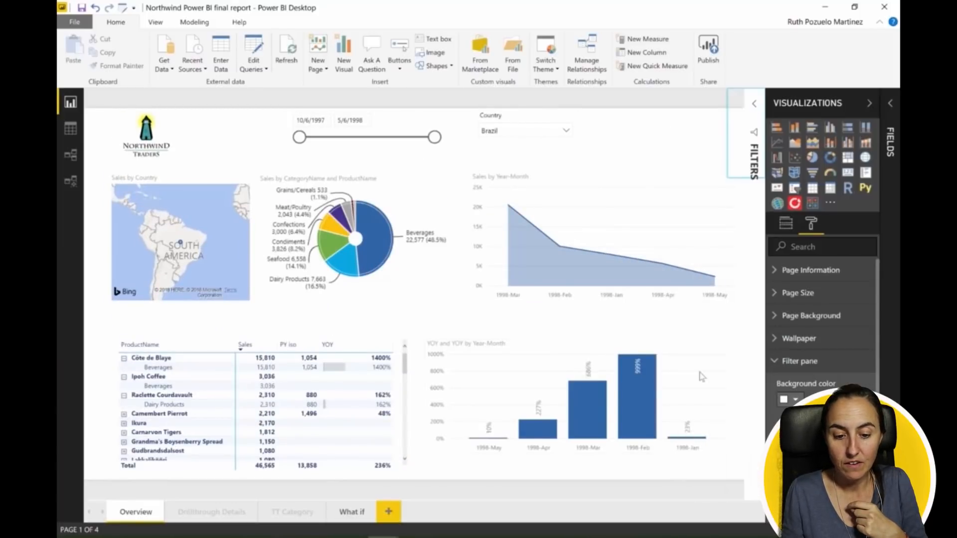
pyautogui.moveTo(679, 343)
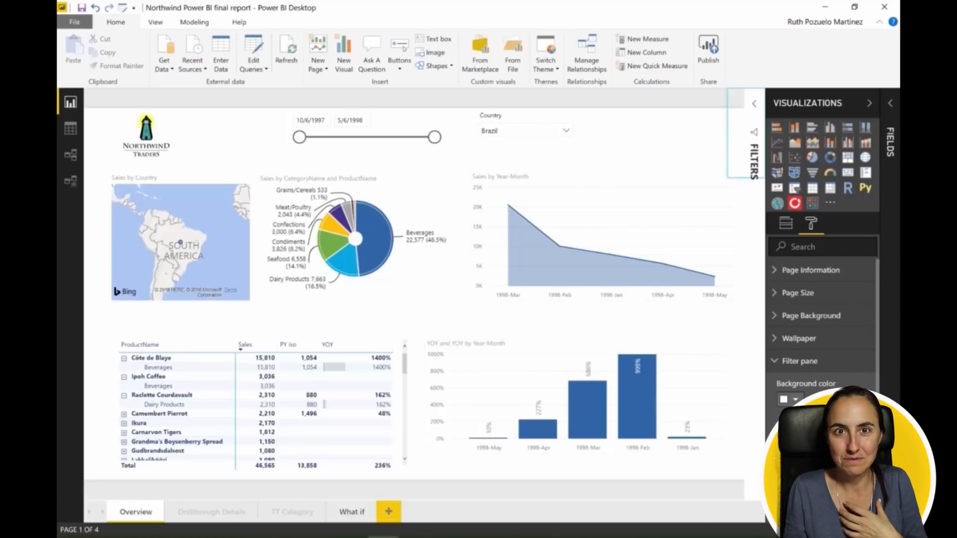
pyautogui.click(685, 331)
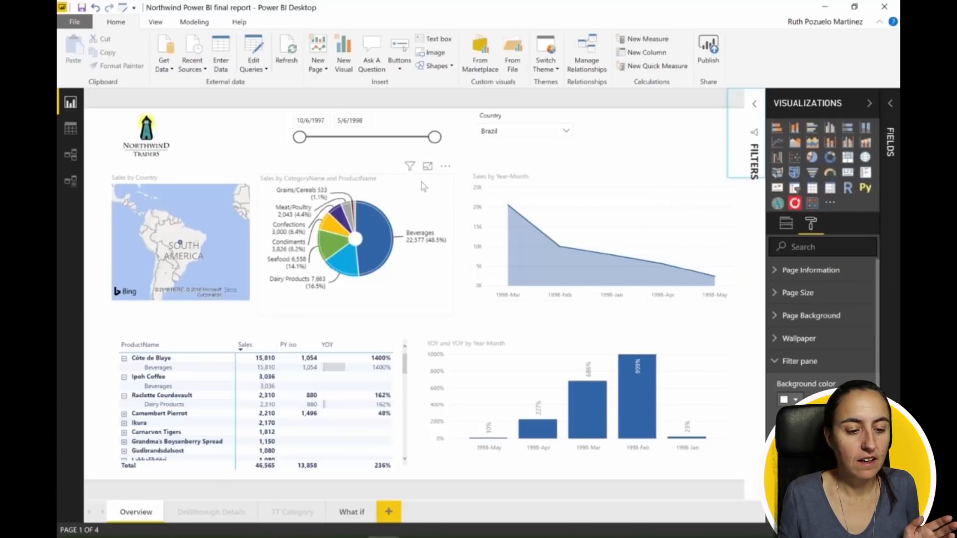
pyautogui.click(410, 165)
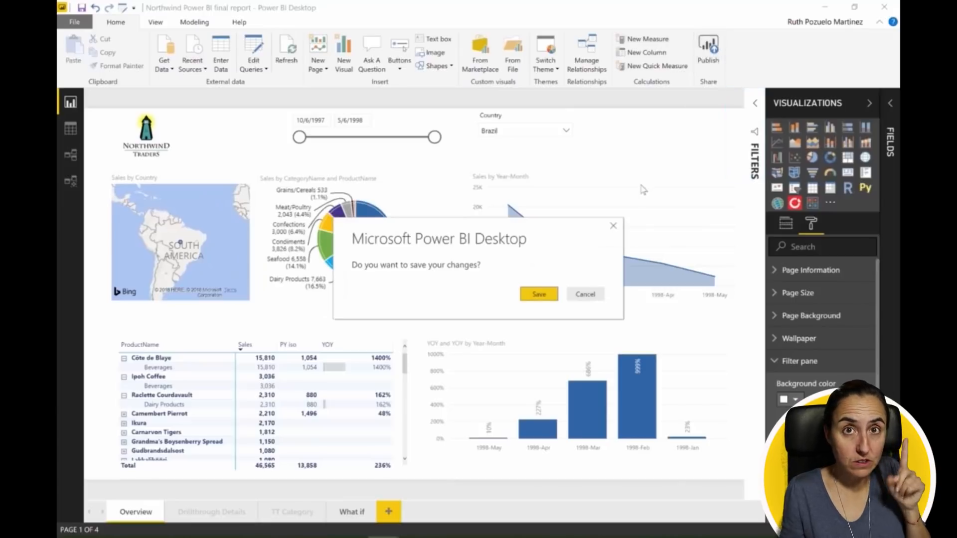
pyautogui.moveTo(538, 299)
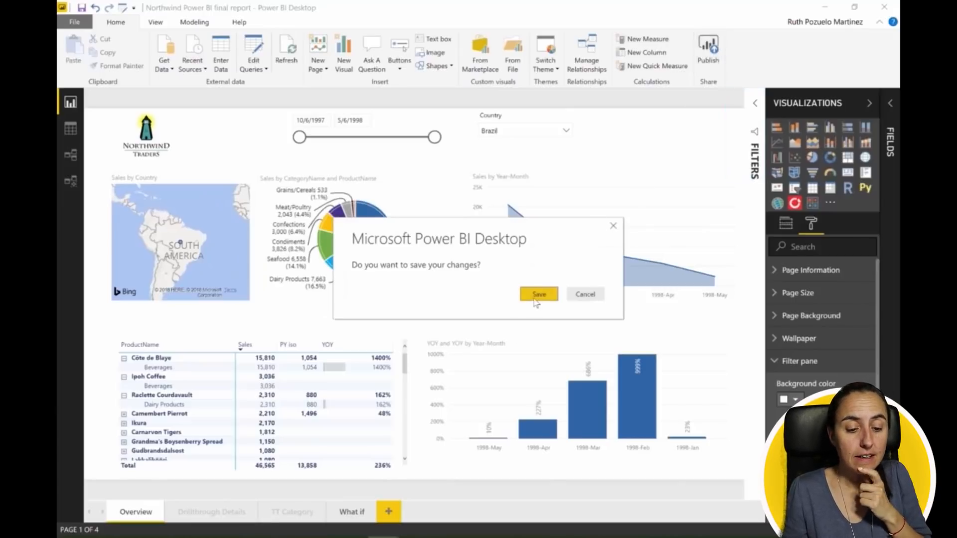
# - Save the Northwind report and publish it to the Social Media workspace
pyautogui.click(538, 294)
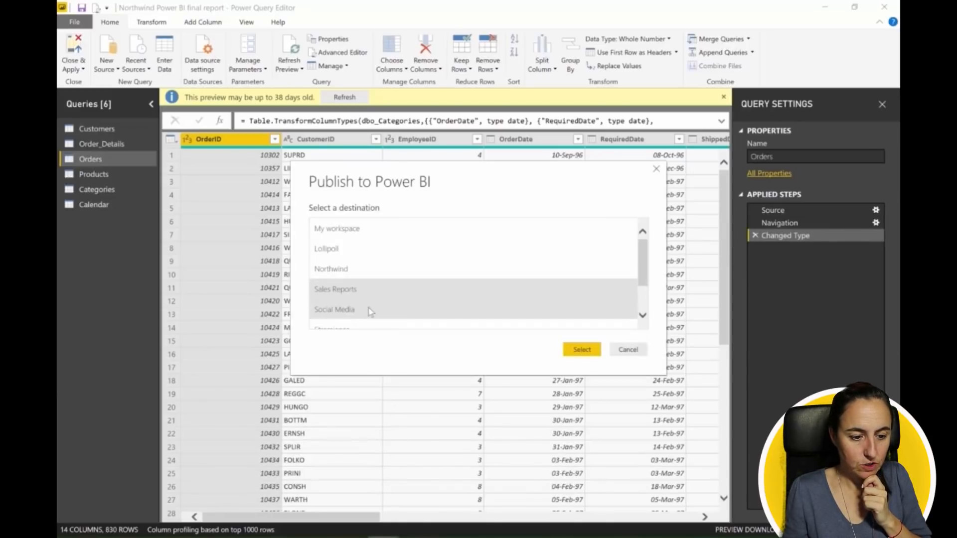
pyautogui.click(580, 349)
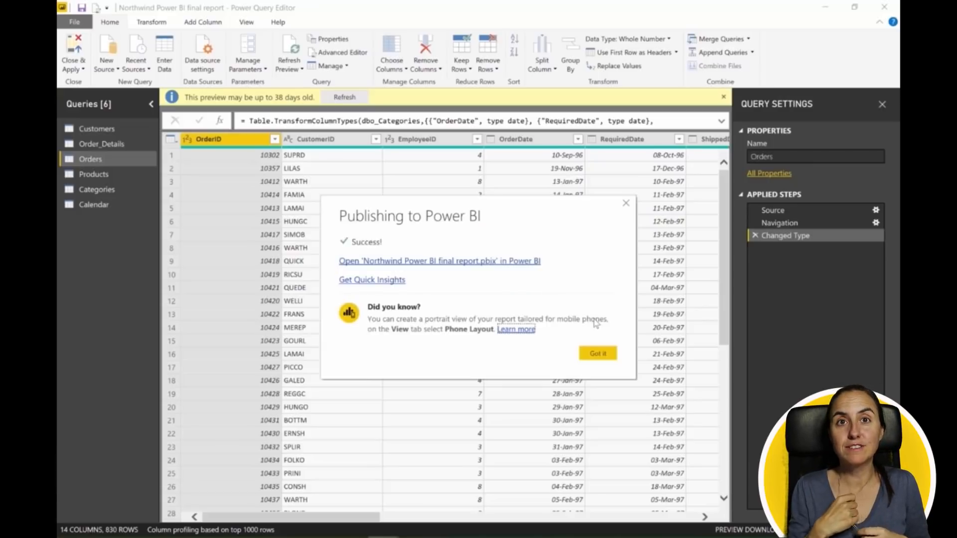
pyautogui.click(440, 261)
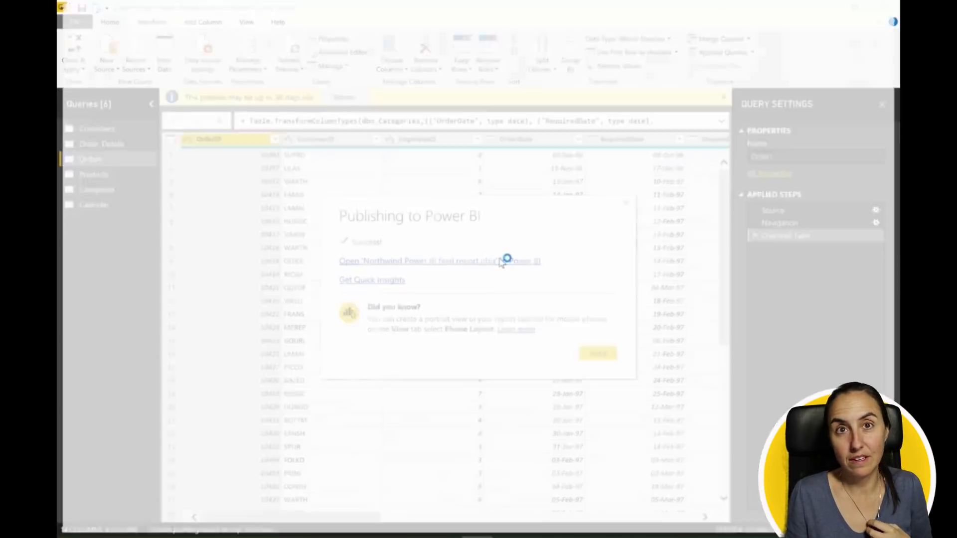
# - Open the report in the Power BI service and expand its Filters pane showing Year is 1998
pyautogui.click(439, 261)
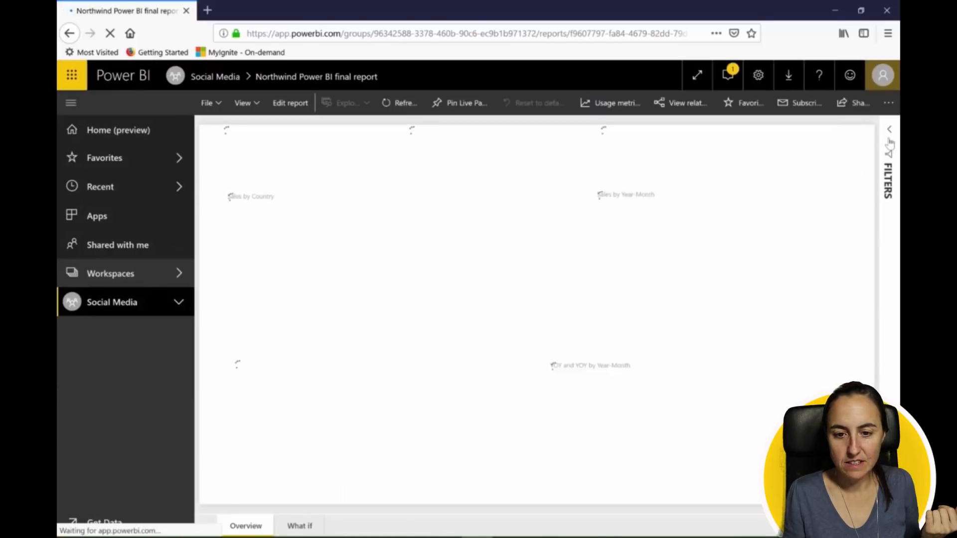
pyautogui.click(889, 158)
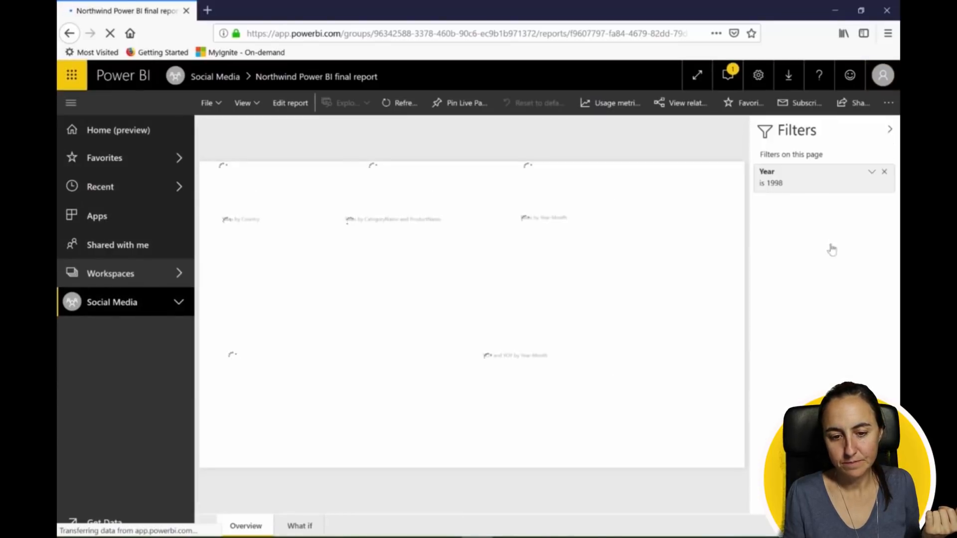